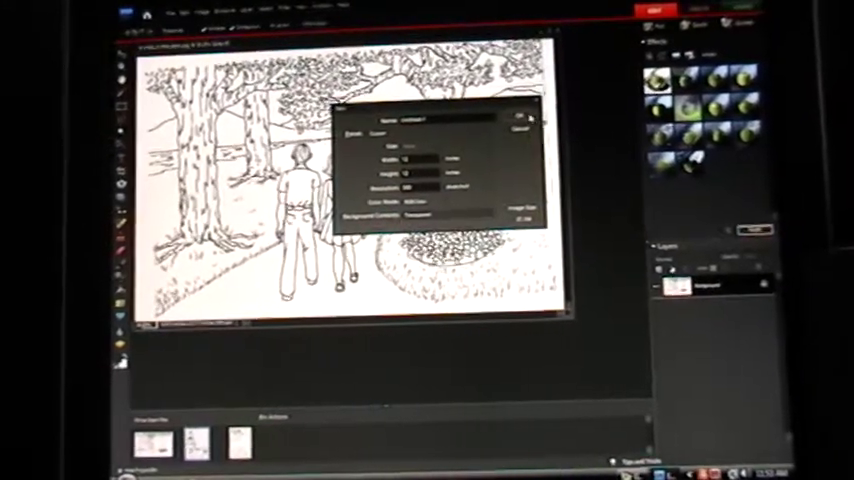
Confirm the New document dialog to create the blank transparent-background document.
click(524, 108)
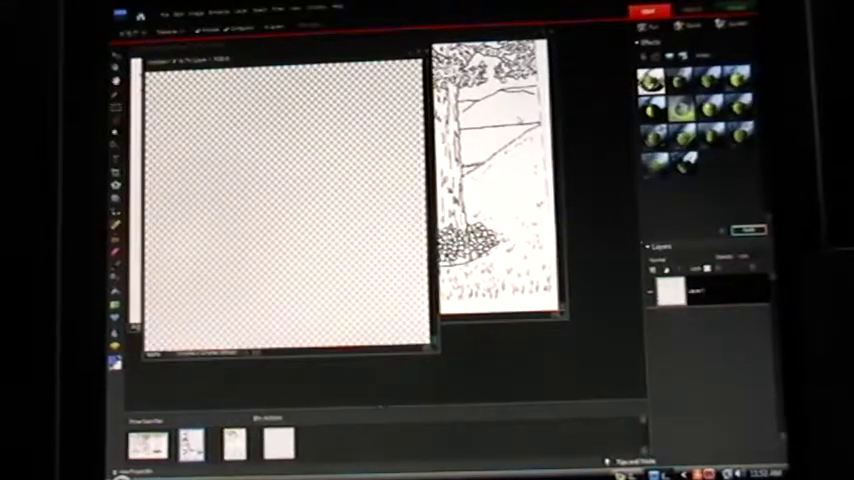